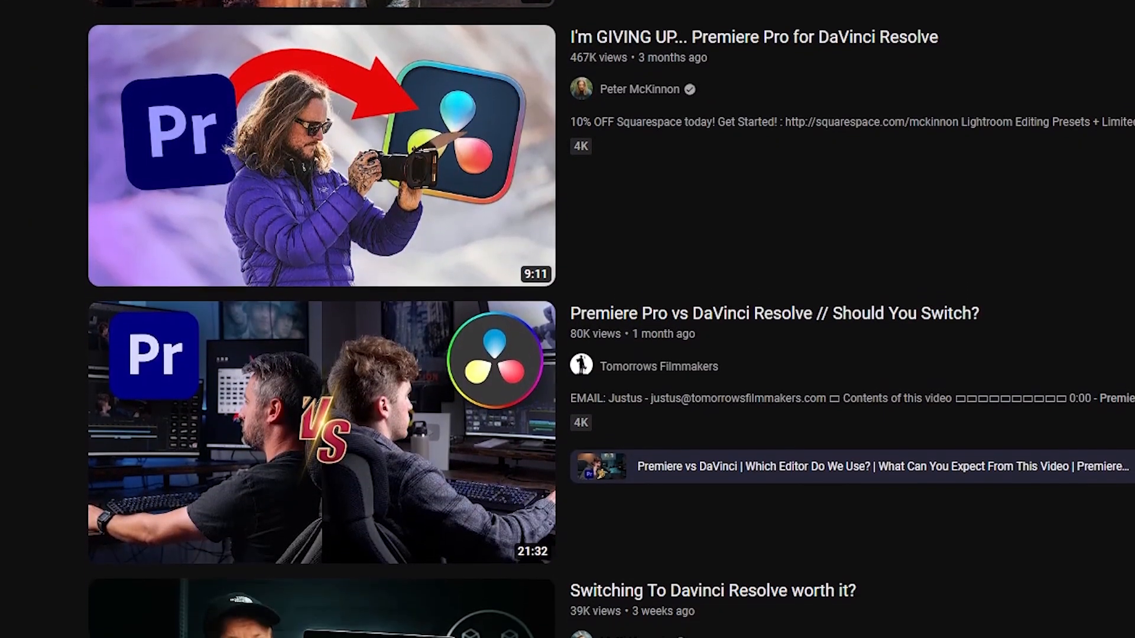
# Close Fairlight's Dynamics panel and move to the Edit page timeline with stacked speaker clips
pyautogui.scroll(-3)
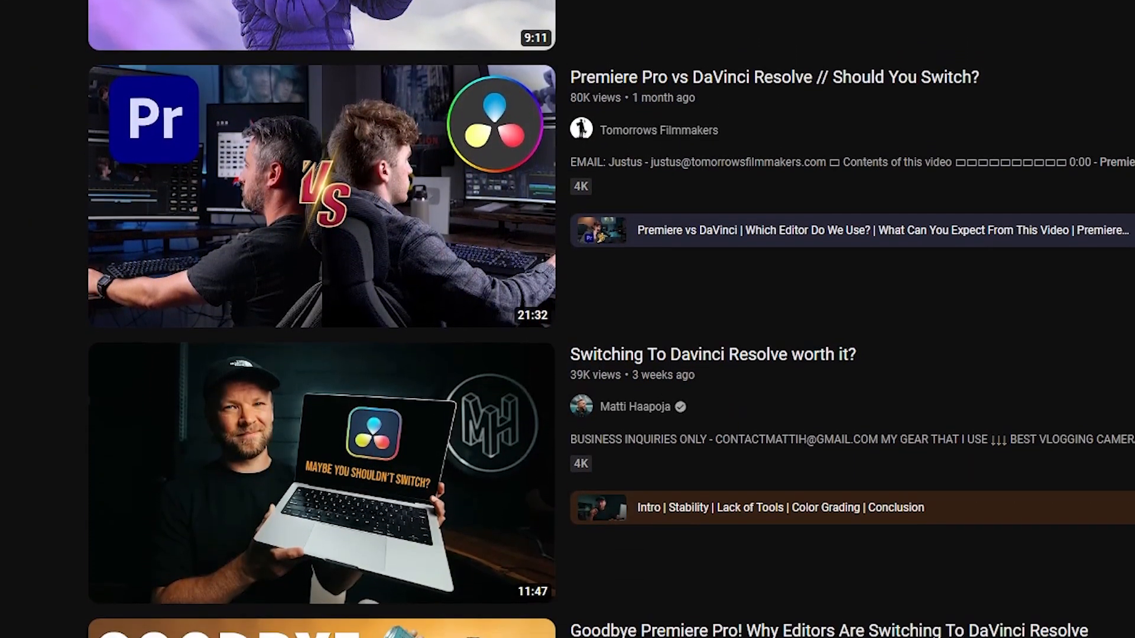
pyautogui.scroll(-3)
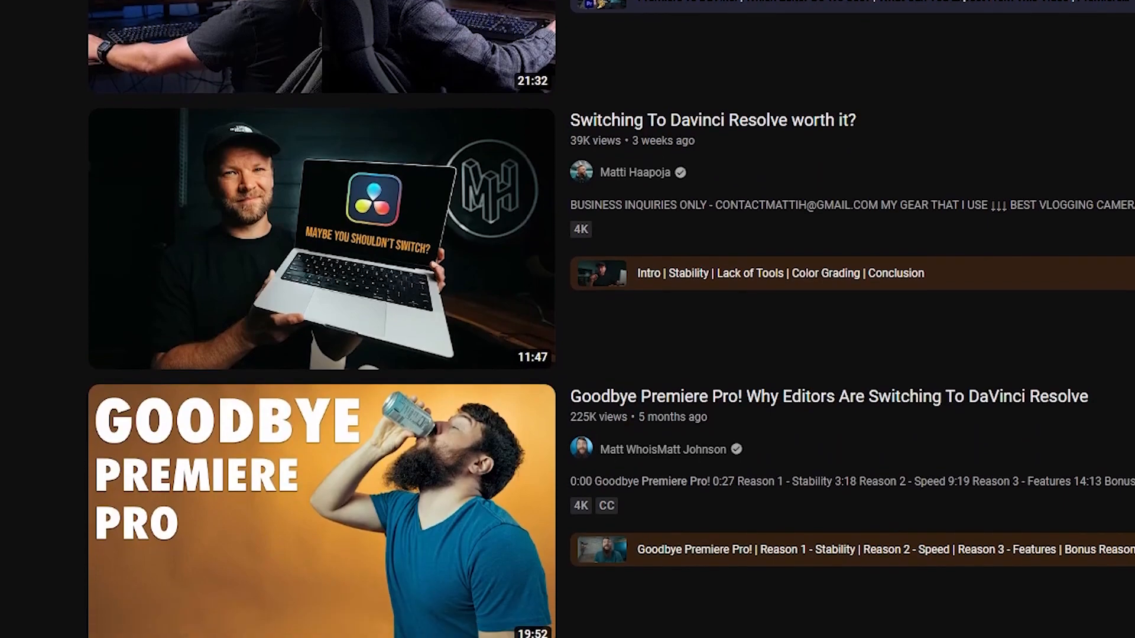
pyautogui.scroll(-3)
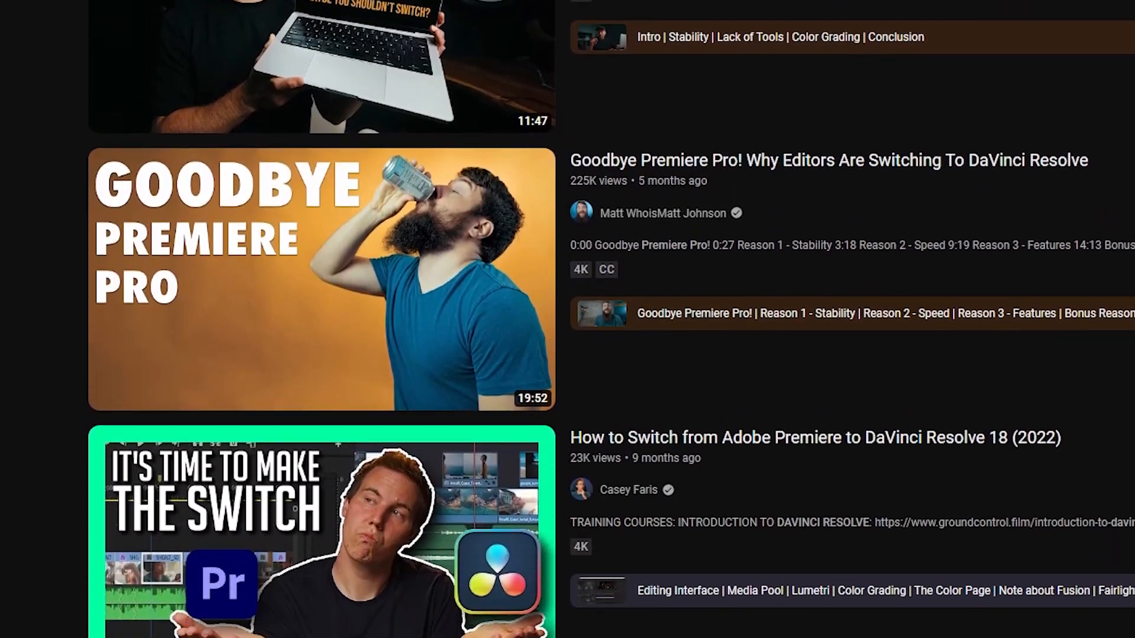
pyautogui.scroll(-3)
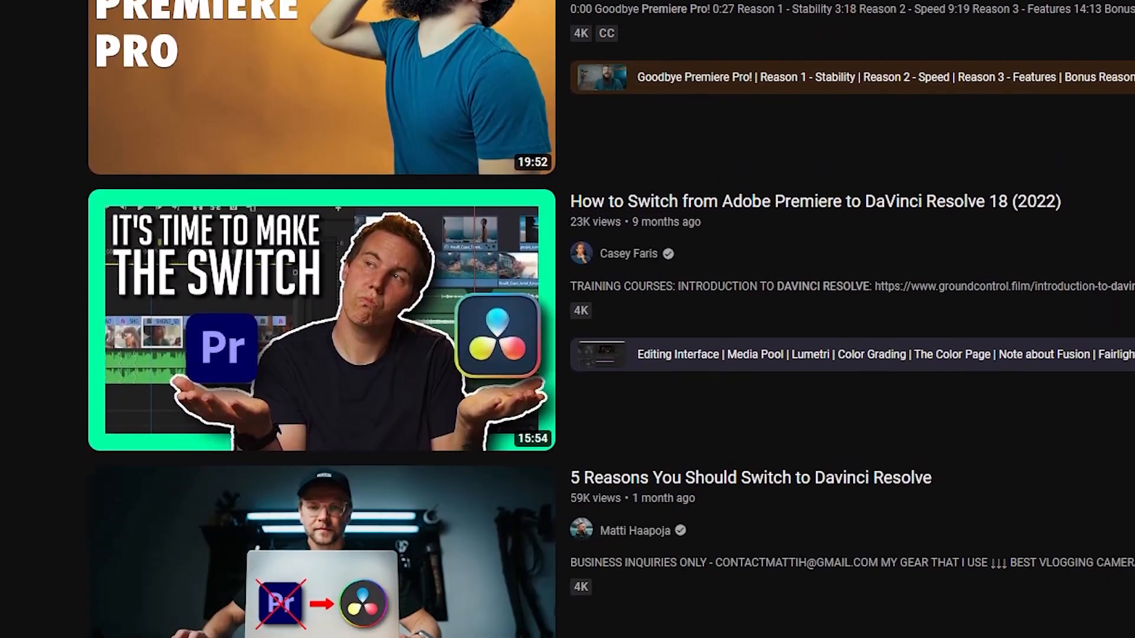
pyautogui.scroll(-3)
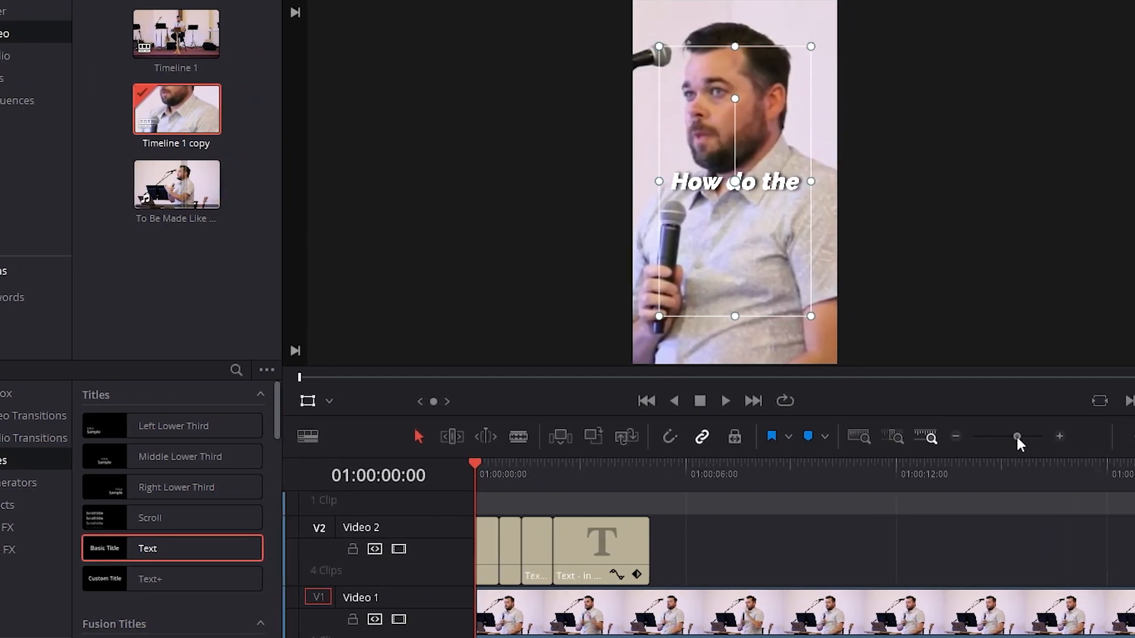
pyautogui.click(724, 400)
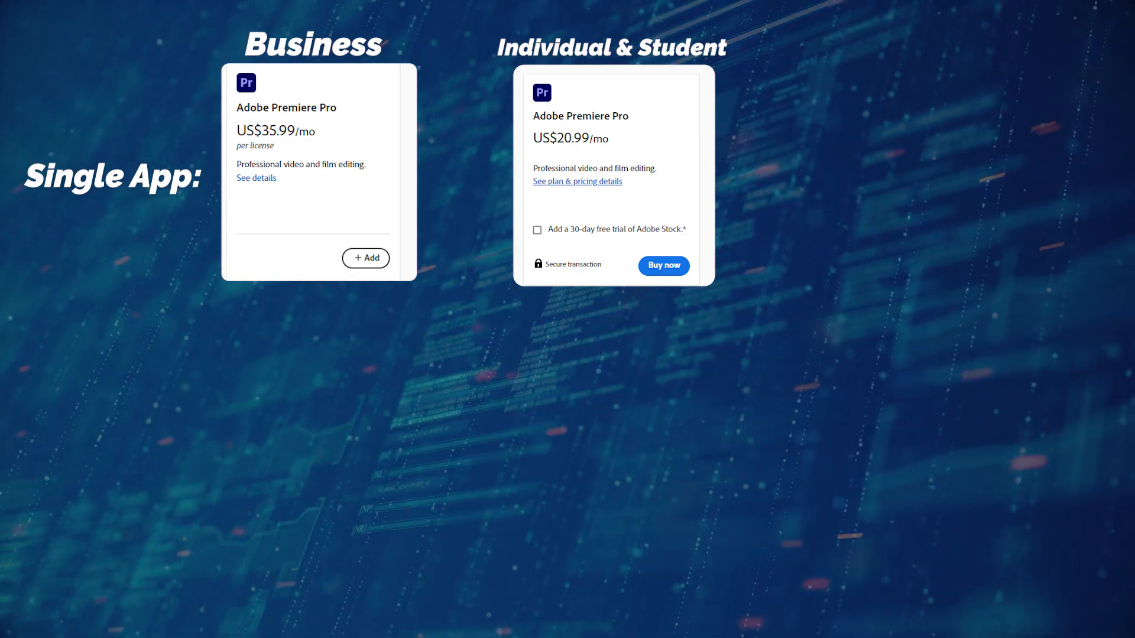
pyautogui.click(577, 181)
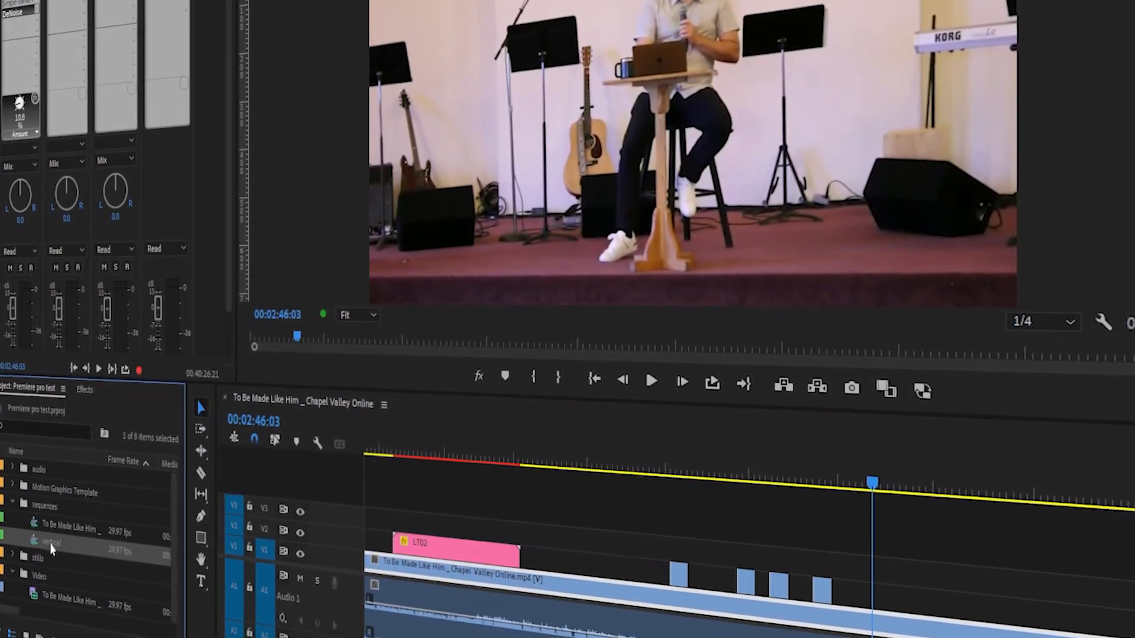
pyautogui.doubleClick(51, 542)
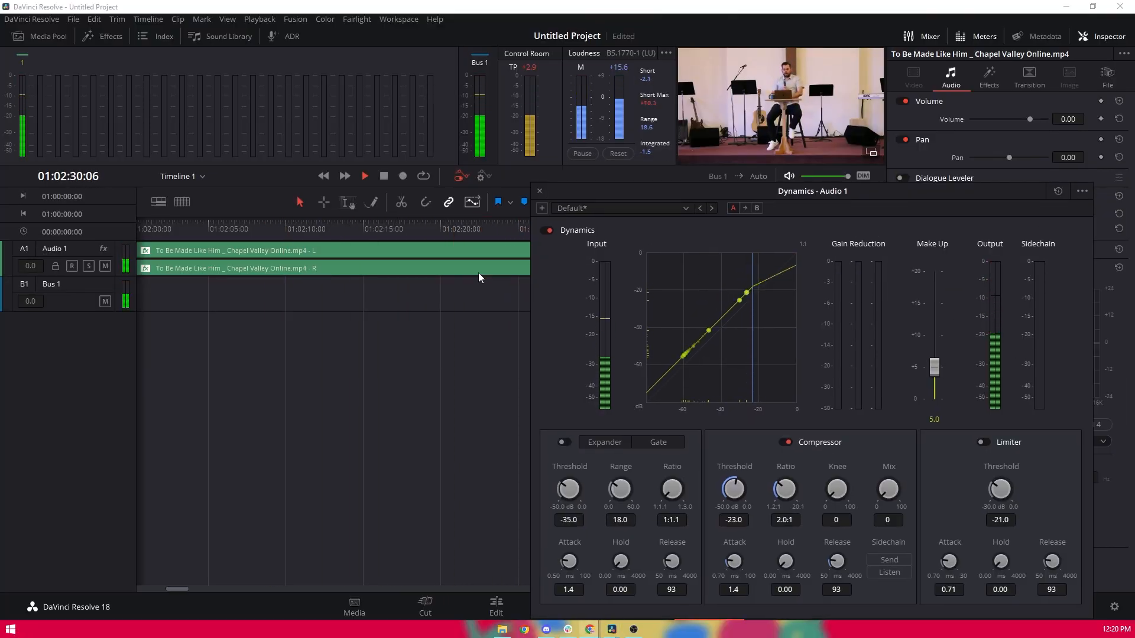
pyautogui.click(496, 606)
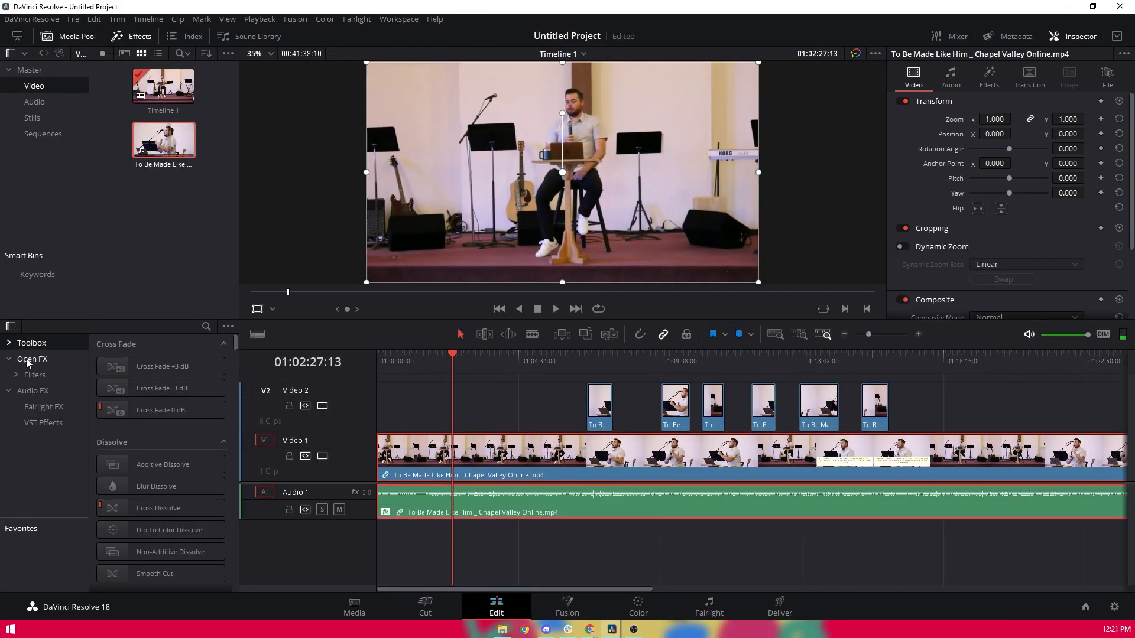